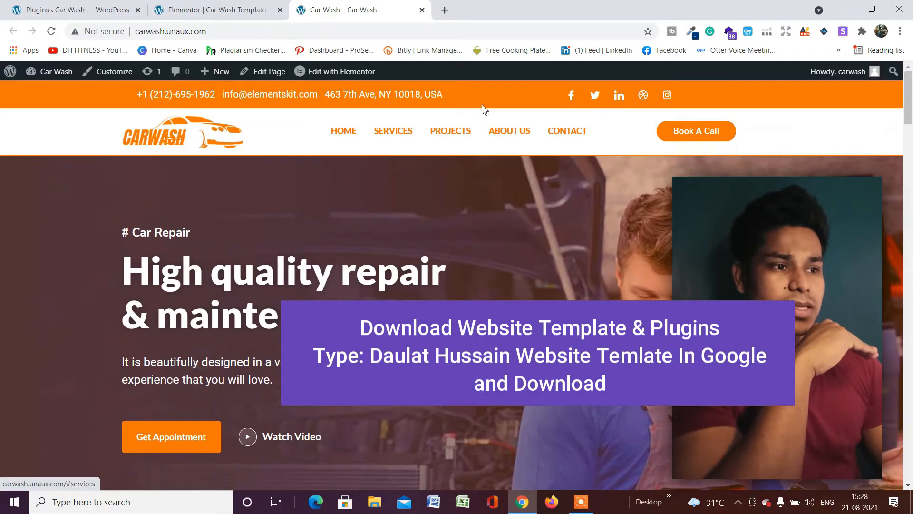
Step: Leave the live Car Wash homepage for the WordPress Installed Plugins tab
{"action": "scroll", "scroll_direction": "down", "scroll_amount": 3}
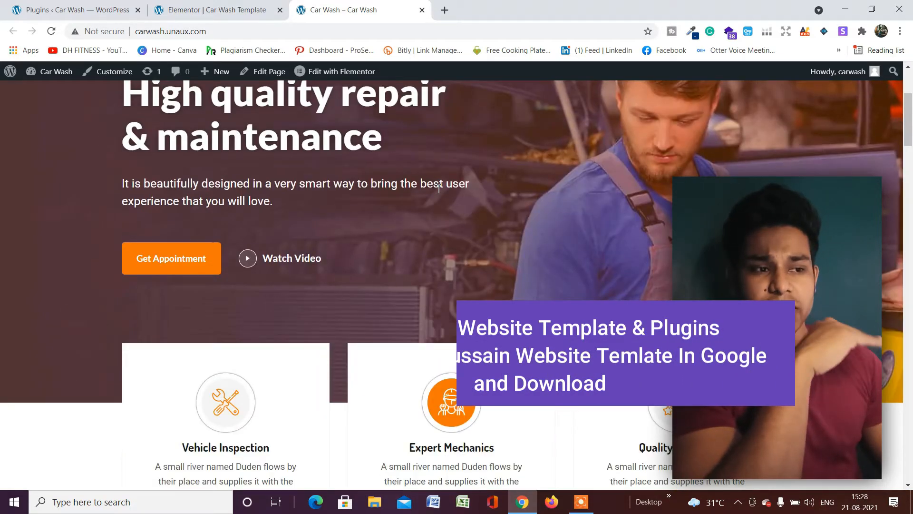
{"action": "scroll", "scroll_direction": "up", "scroll_amount": 3}
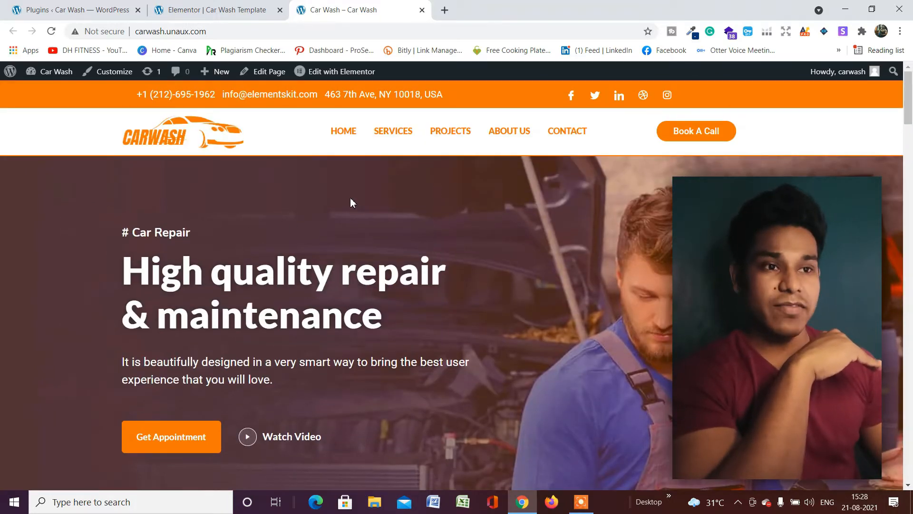
{"action": "left_click", "coordinate": [69, 9]}
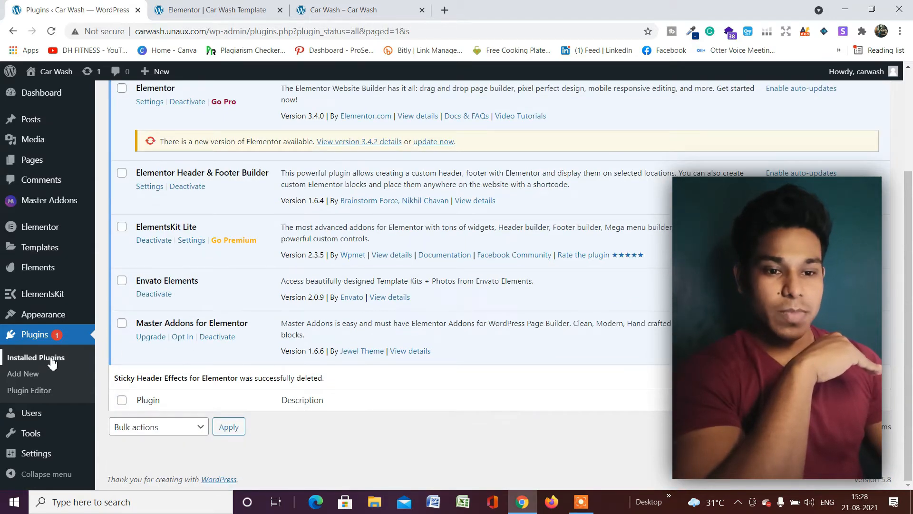
Step: Search the Add New plugins directory for 'sticky header'
{"action": "left_click", "coordinate": [23, 372]}
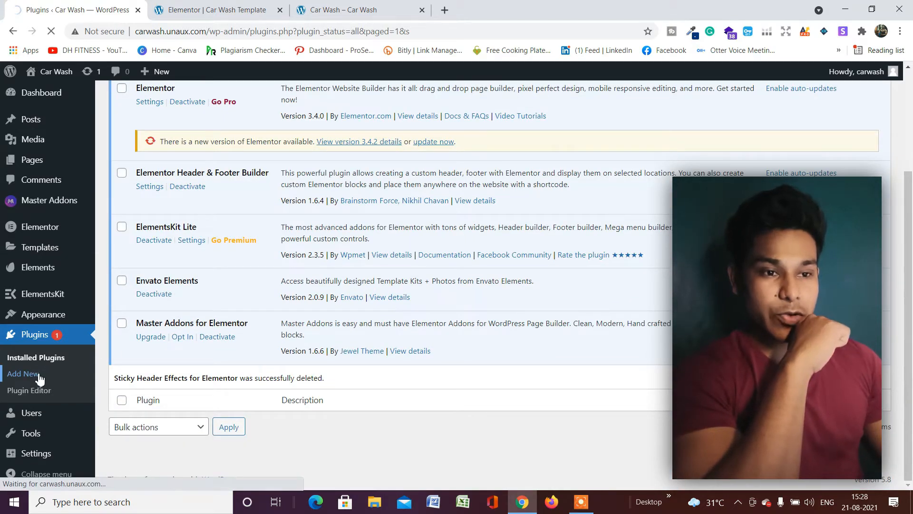
{"action": "left_click", "coordinate": [23, 373]}
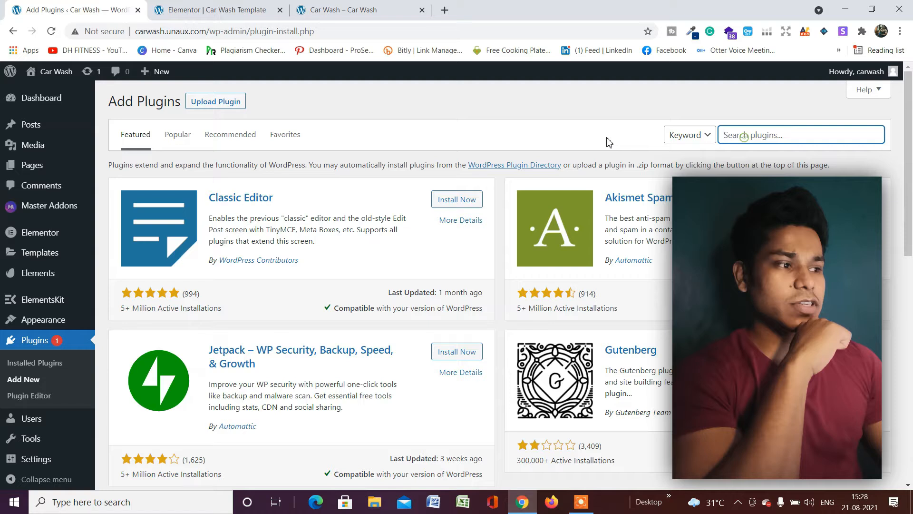
{"action": "type", "text": "sticky"}
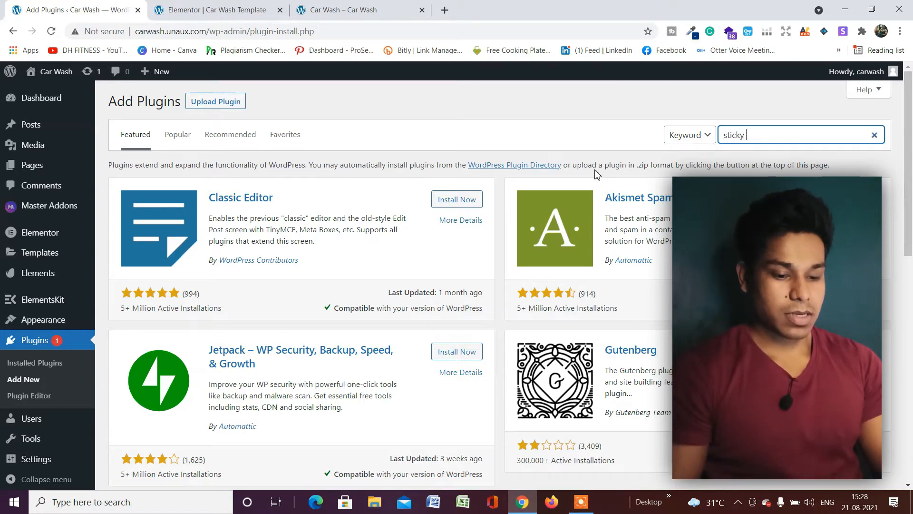
{"action": "type", "text": "header"}
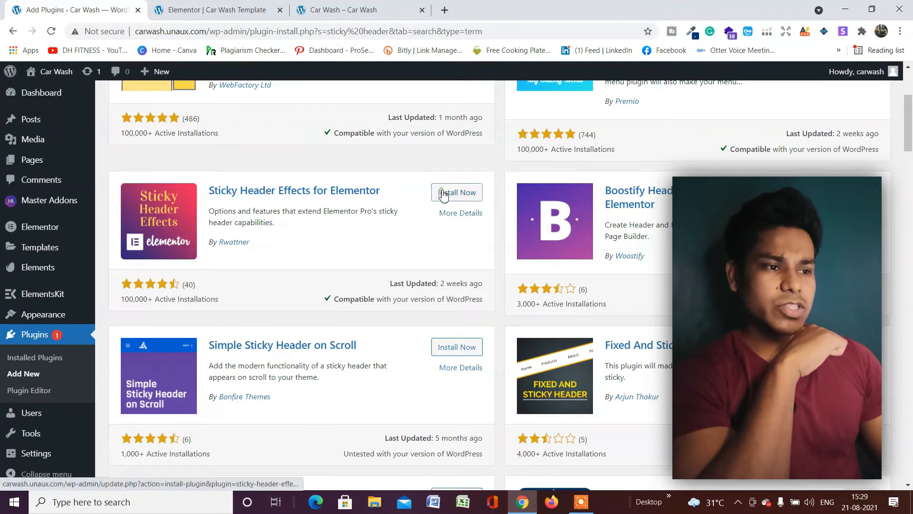
Step: Install and activate Sticky Header Effects for Elementor from the results
{"action": "left_click", "coordinate": [457, 192]}
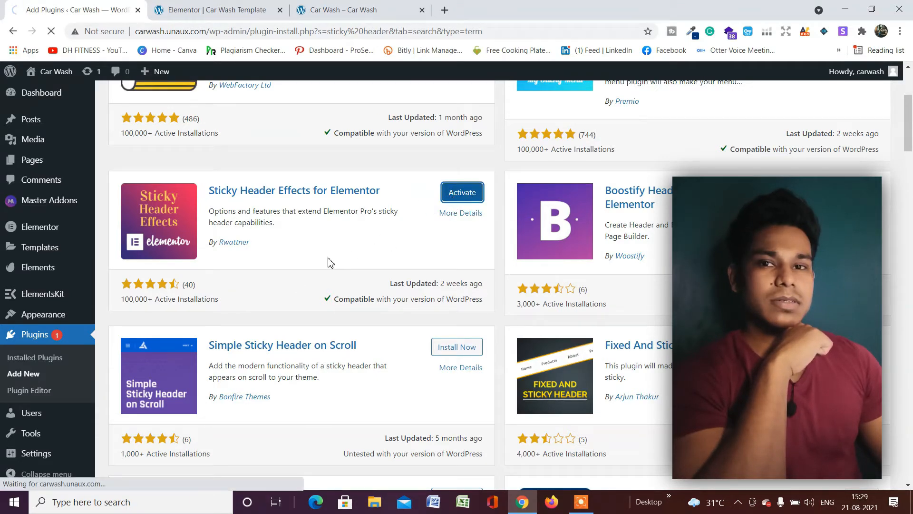
{"action": "left_click", "coordinate": [463, 192]}
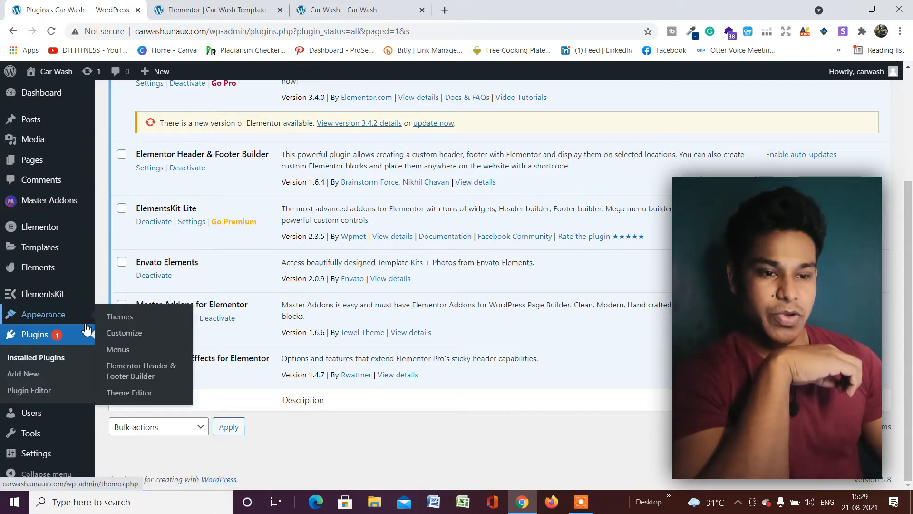
Step: From Elementor Header & Footer Builder, edit the Header template with Elementor
{"action": "left_click", "coordinate": [141, 370]}
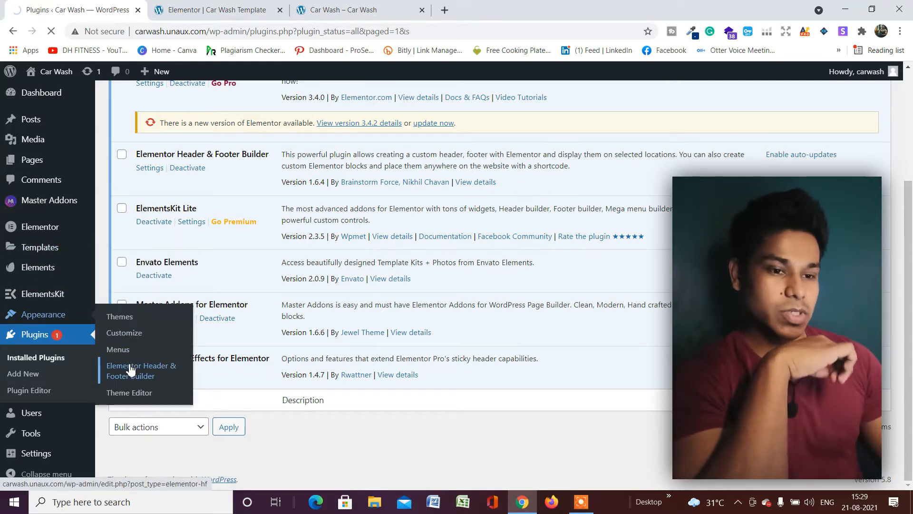
{"action": "left_click", "coordinate": [140, 370]}
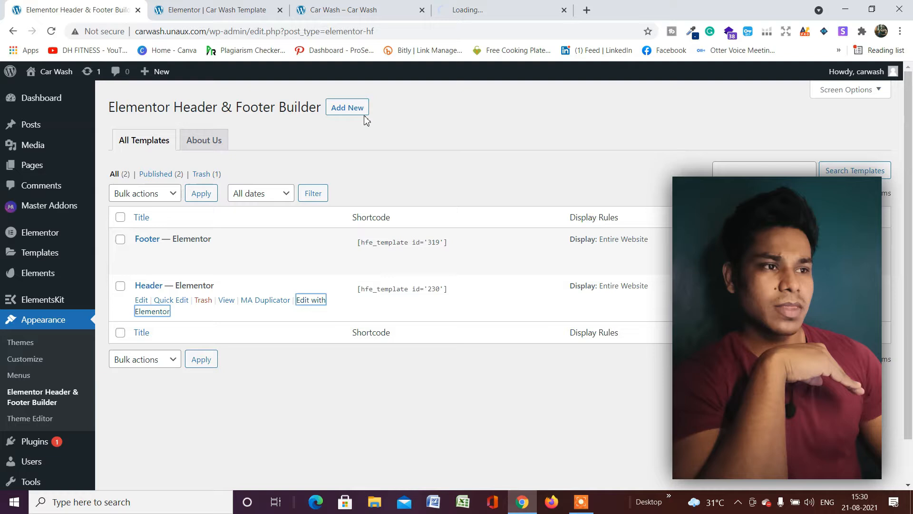
{"action": "left_click", "coordinate": [151, 306]}
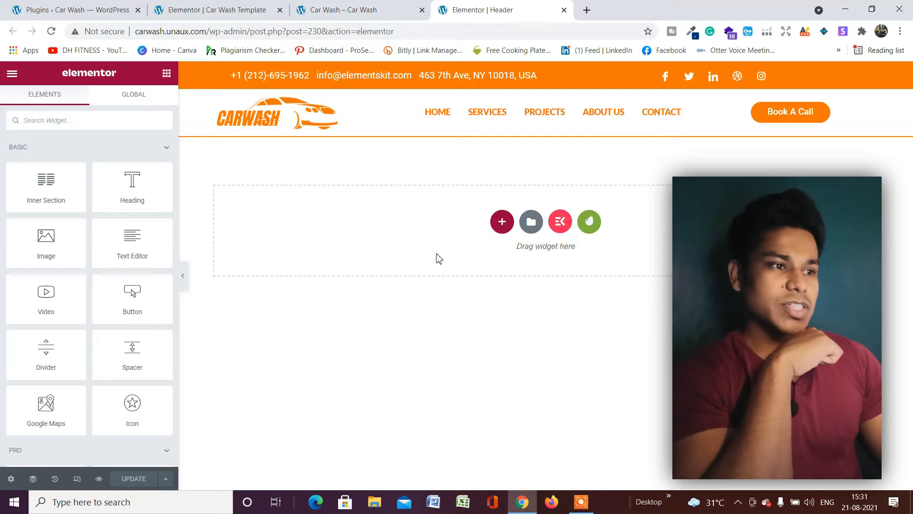
Step: Select the header's inner section and reveal its Advanced settings down to Sticky Header Effects
{"action": "left_click", "coordinate": [276, 112]}
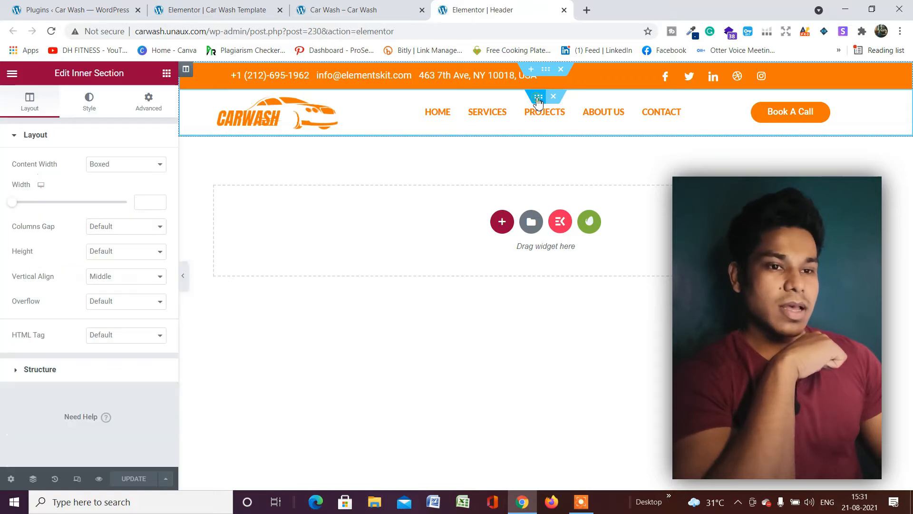
{"action": "left_click", "coordinate": [149, 100]}
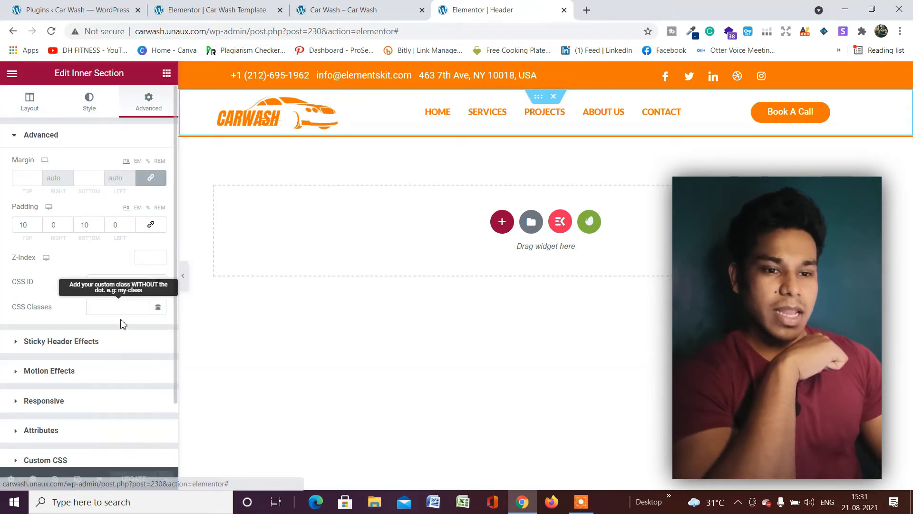
{"action": "scroll", "scroll_direction": "down", "scroll_amount": 3}
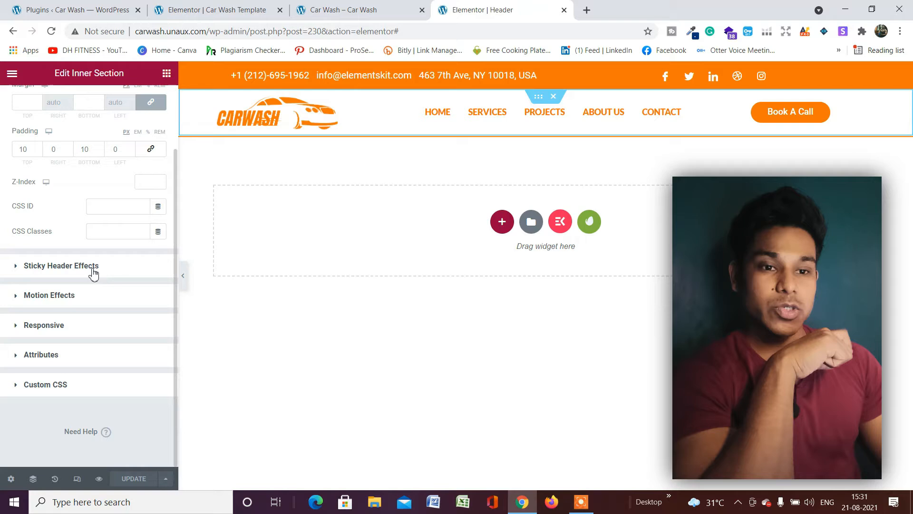
Step: Keep Sticky Header Effects enabled and add Mobile alongside Desktop and Tablet
{"action": "left_click", "coordinate": [61, 265]}
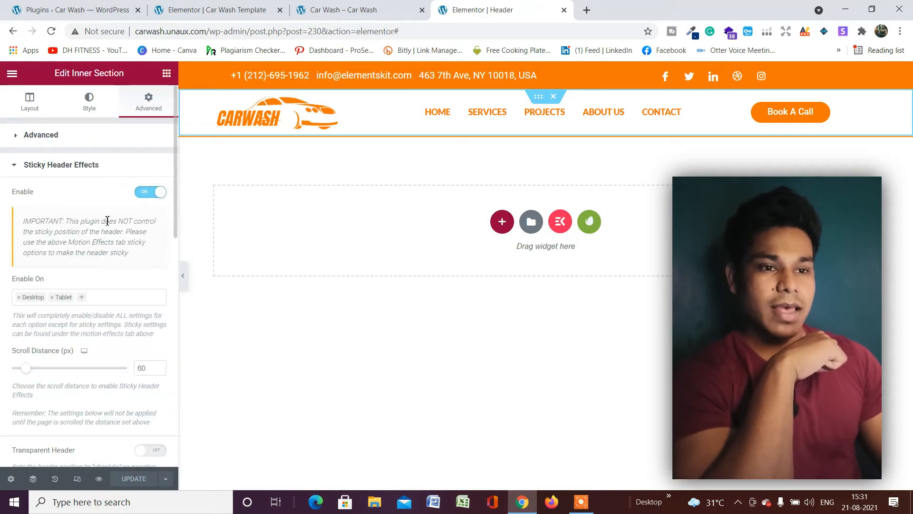
{"action": "scroll", "scroll_direction": "down", "scroll_amount": 3}
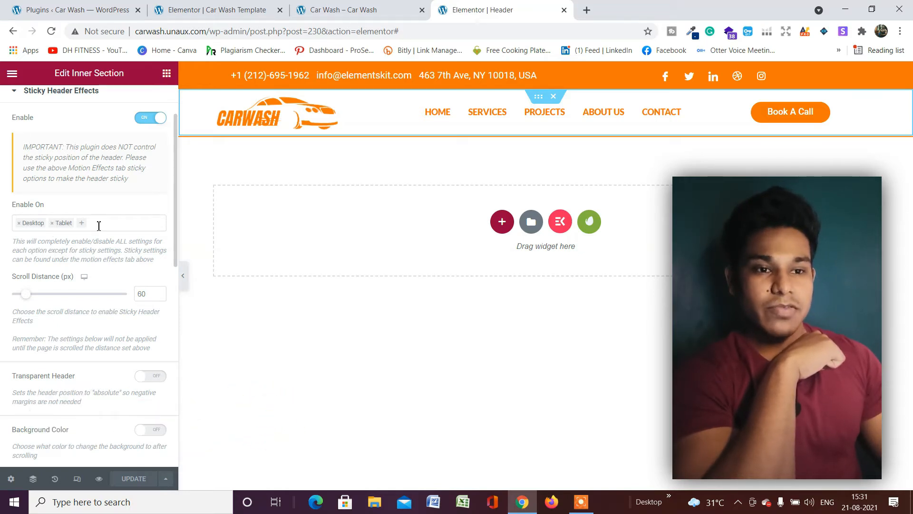
{"action": "left_click", "coordinate": [81, 222]}
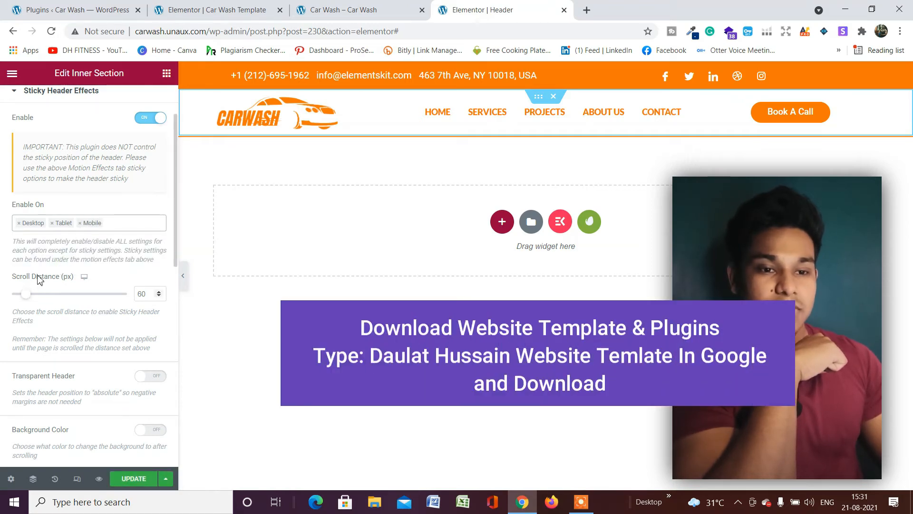
Step: Review the remaining sticky header options and update the template
{"action": "scroll", "scroll_direction": "down", "scroll_amount": 3}
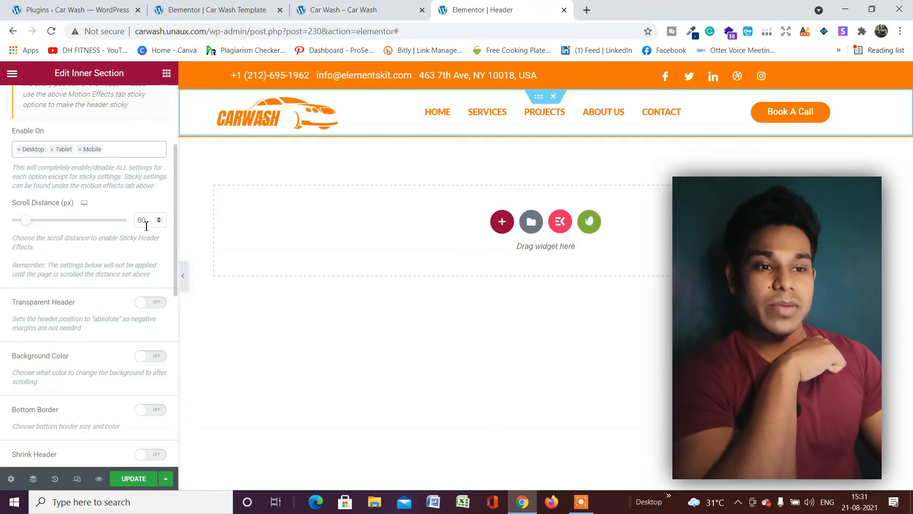
{"action": "mouse_move", "coordinate": [315, 198]}
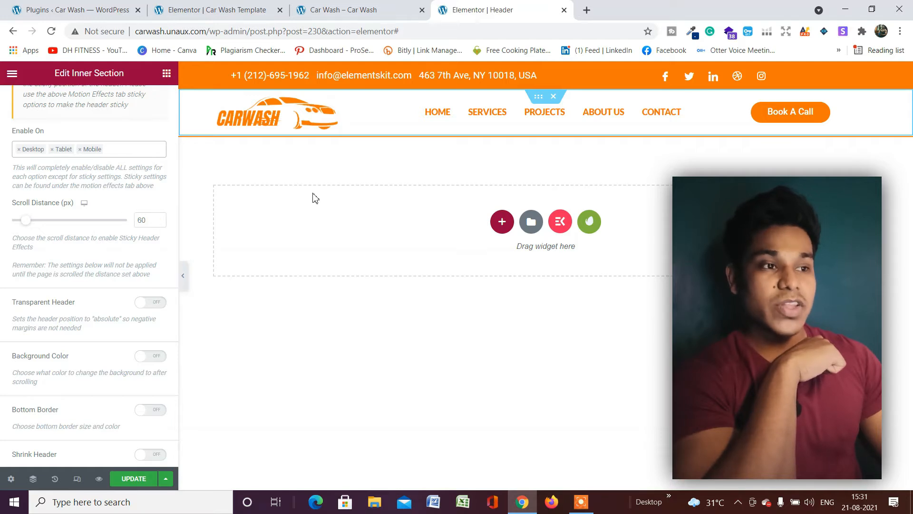
{"action": "scroll", "scroll_direction": "down", "scroll_amount": 3}
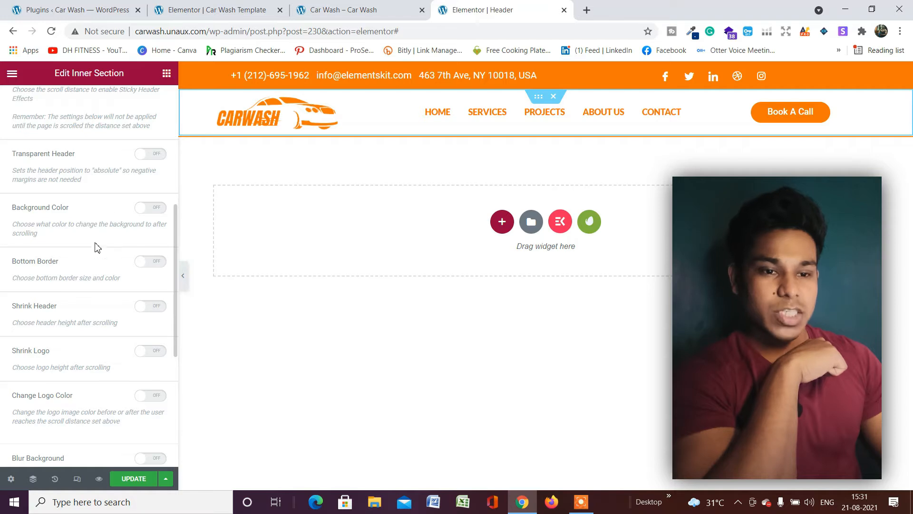
{"action": "scroll", "scroll_direction": "down", "scroll_amount": 3}
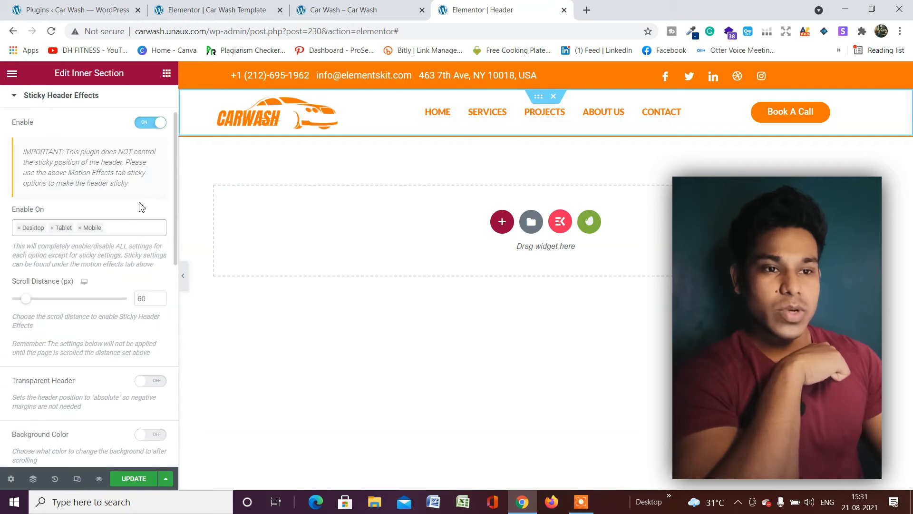
{"action": "scroll", "scroll_direction": "down", "scroll_amount": 3}
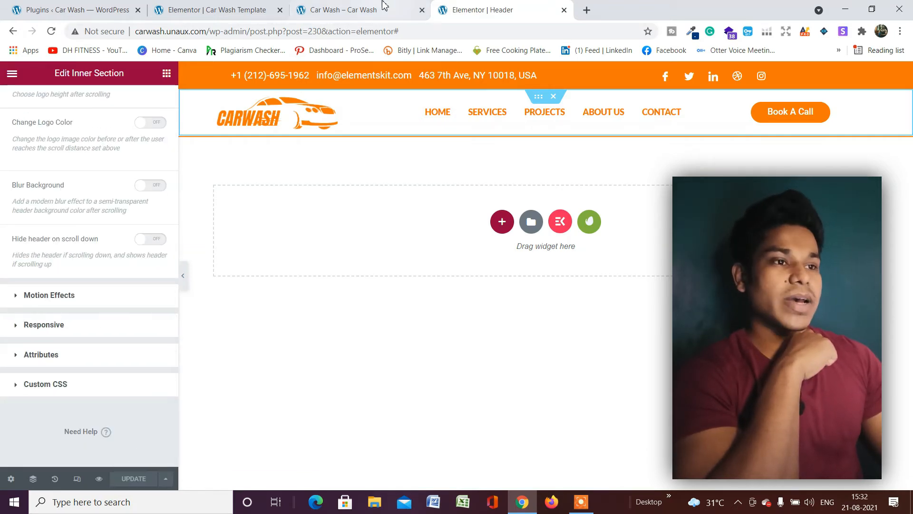
Step: Scroll down the live Car Wash homepage to confirm the header stays pinned
{"action": "left_click", "coordinate": [346, 10]}
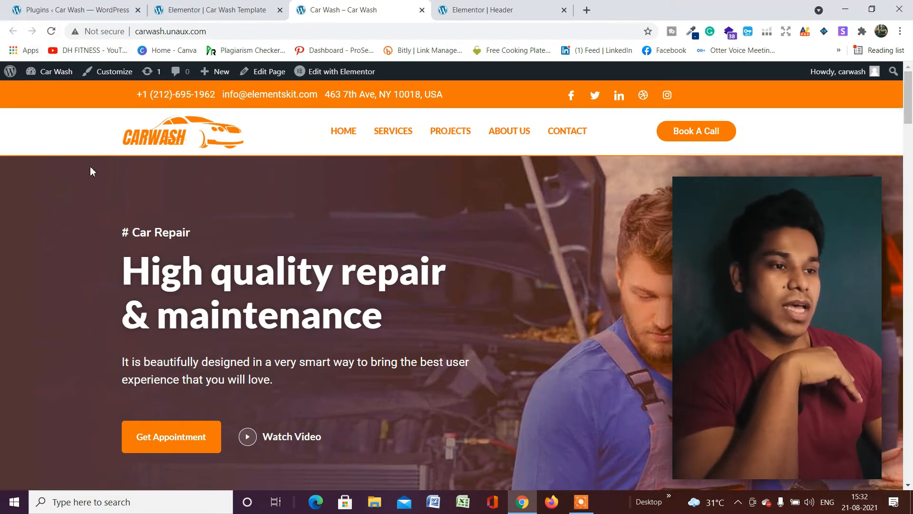
{"action": "scroll", "scroll_direction": "down", "scroll_amount": 3}
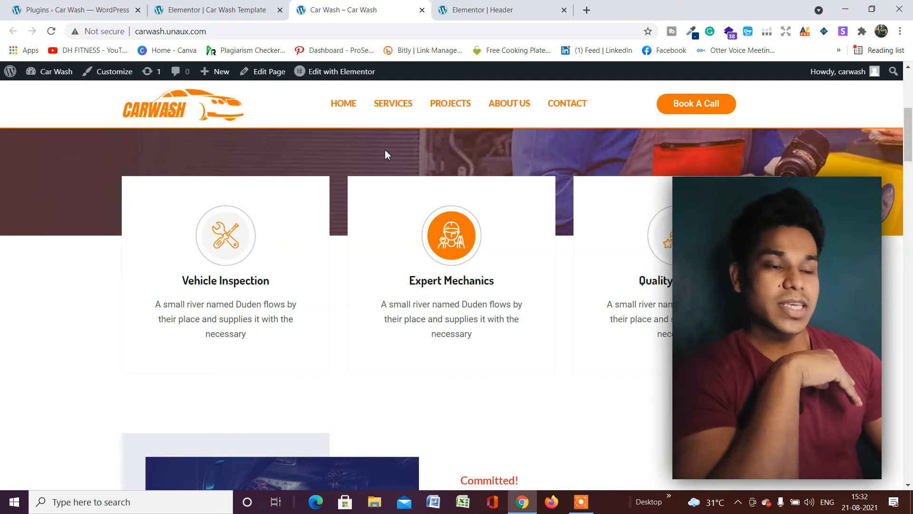
{"action": "mouse_move", "coordinate": [333, 141]}
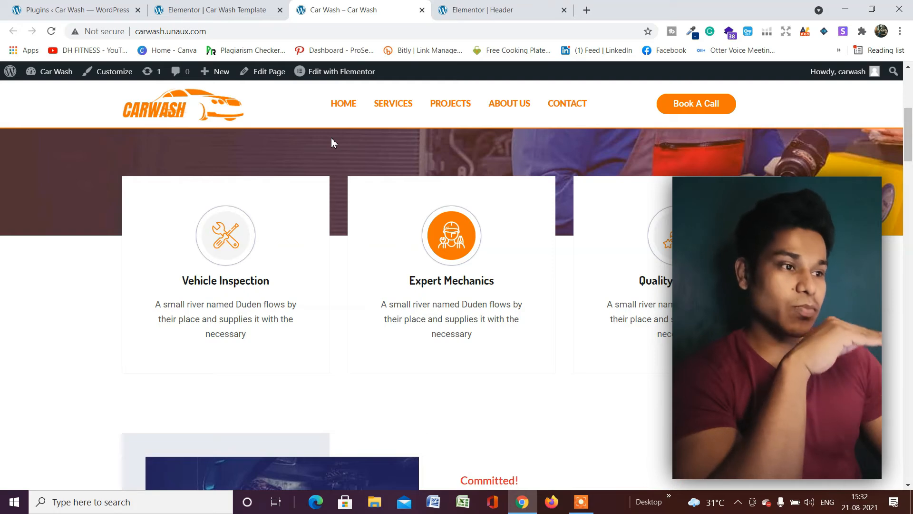
{"action": "scroll", "scroll_direction": "down", "scroll_amount": 3}
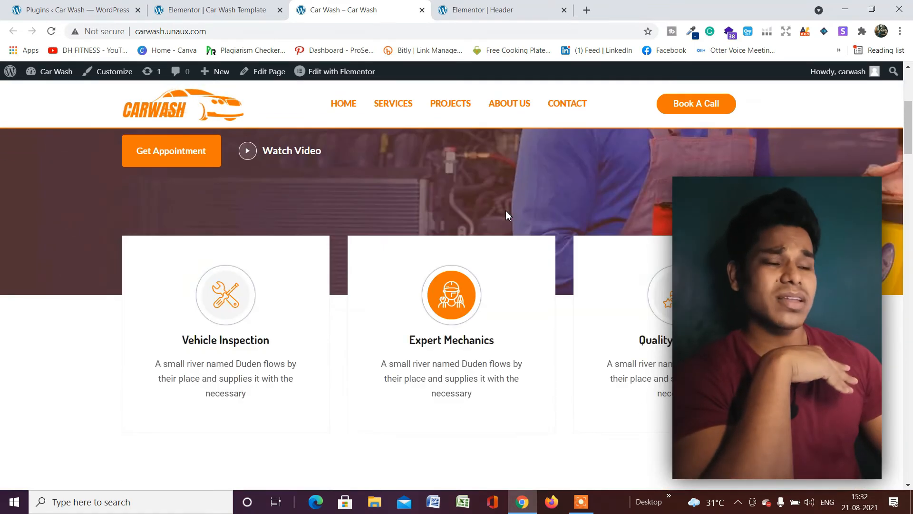
{"action": "scroll", "scroll_direction": "down", "scroll_amount": 3}
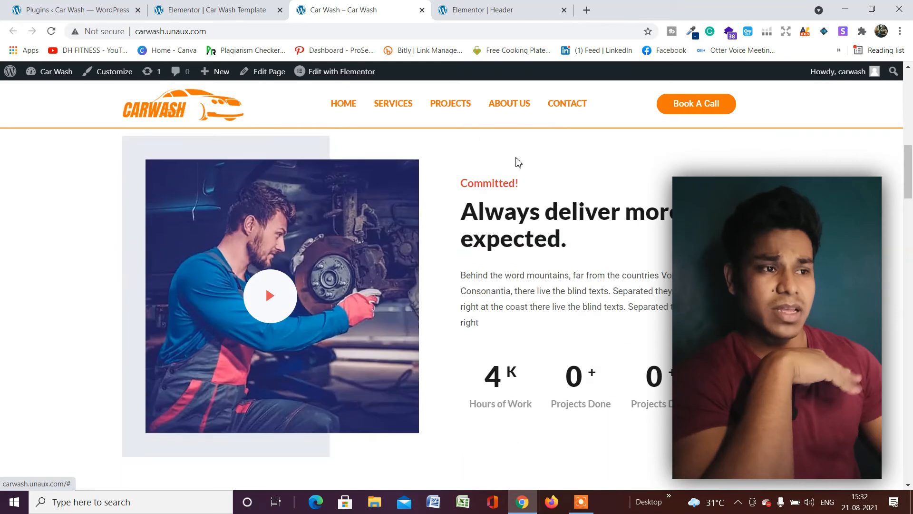
{"action": "scroll", "scroll_direction": "down", "scroll_amount": 3}
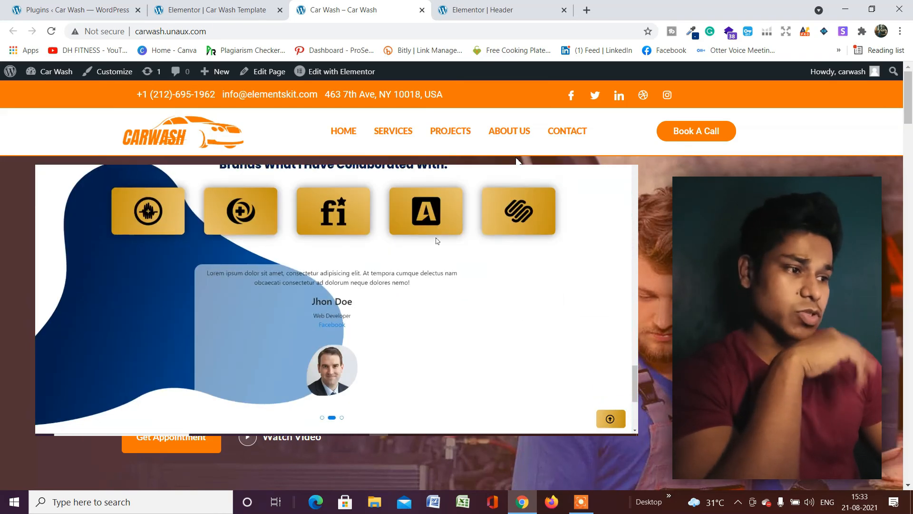
{"action": "scroll", "scroll_direction": "down", "scroll_amount": 3}
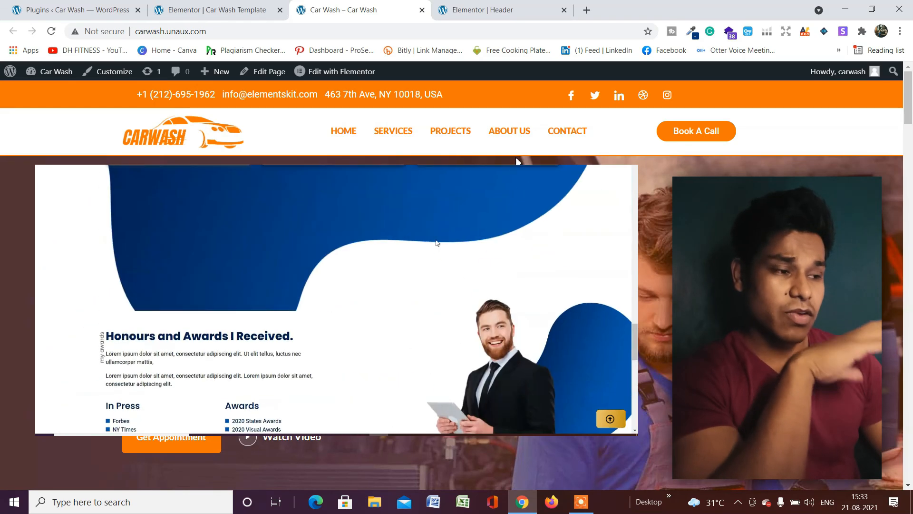